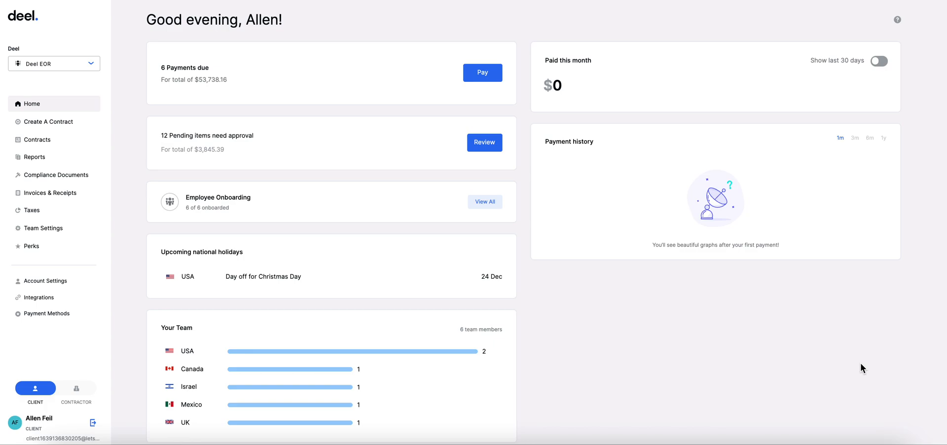
- Glance at pending items, then open Team Settings and scroll to the Approve items card
click(483, 143)
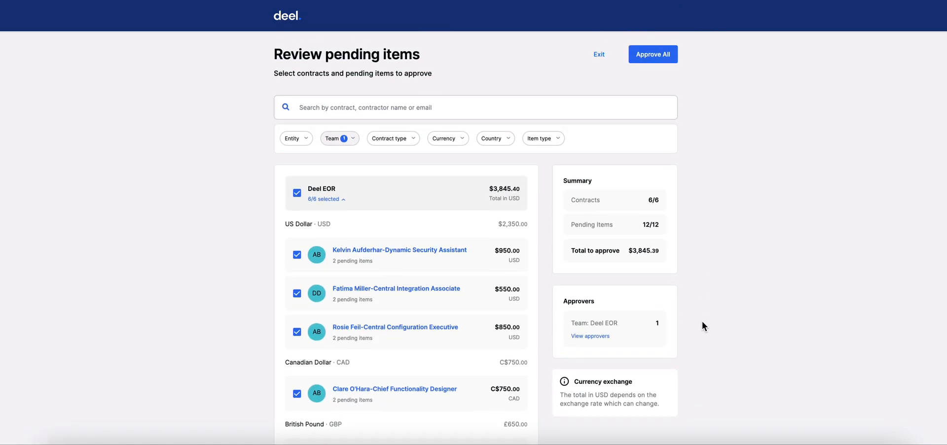
click(598, 55)
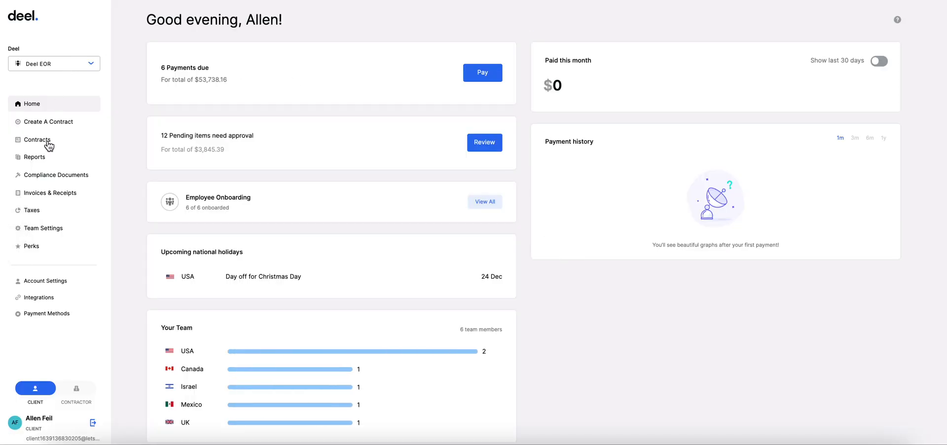
click(42, 228)
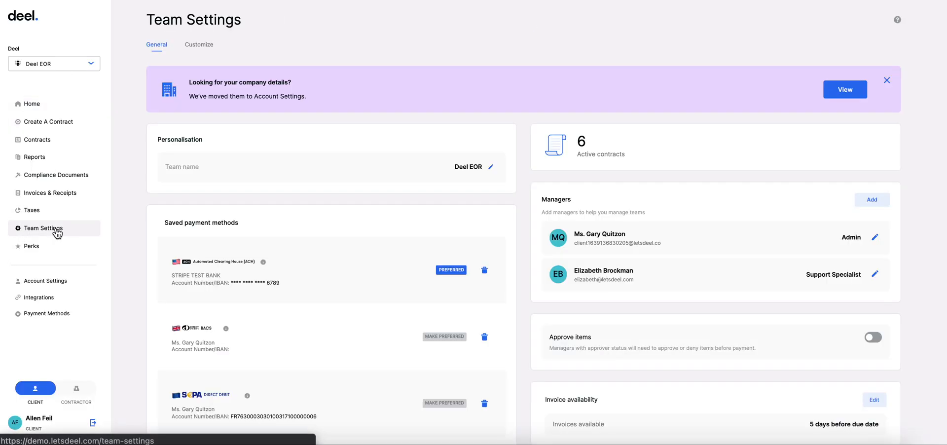
scroll(down, 3)
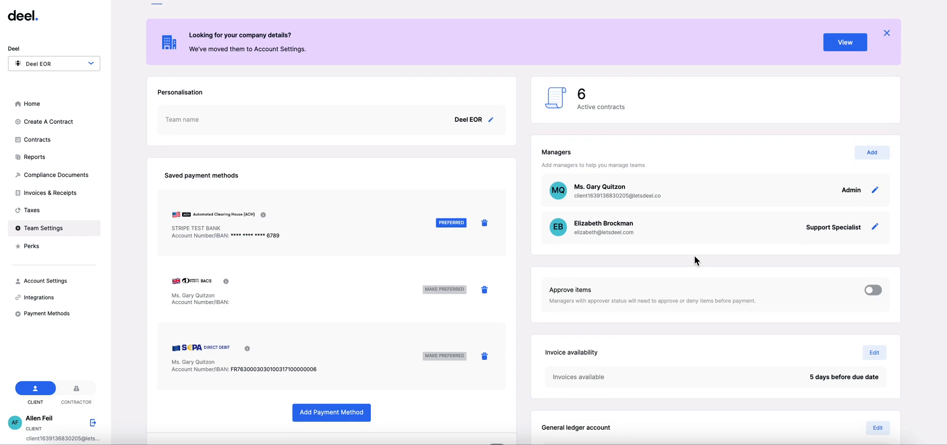
scroll(down, 3)
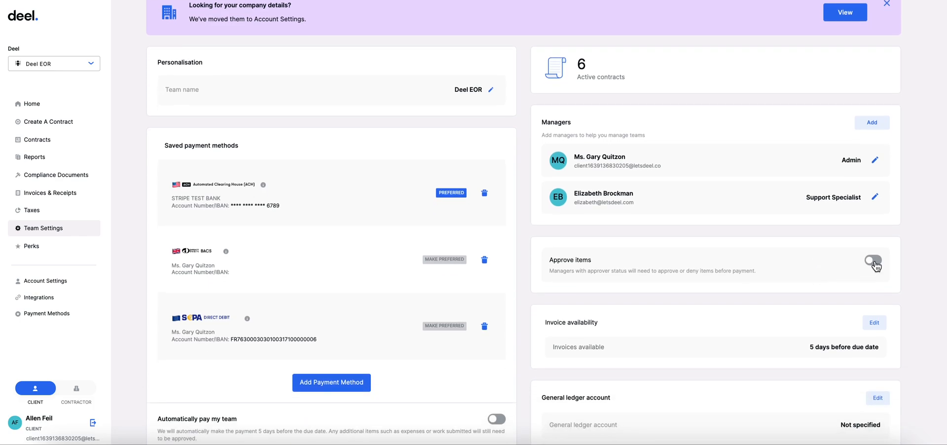
- Switch on the Approve items toggle, defaulting to additional items with one approver
click(872, 260)
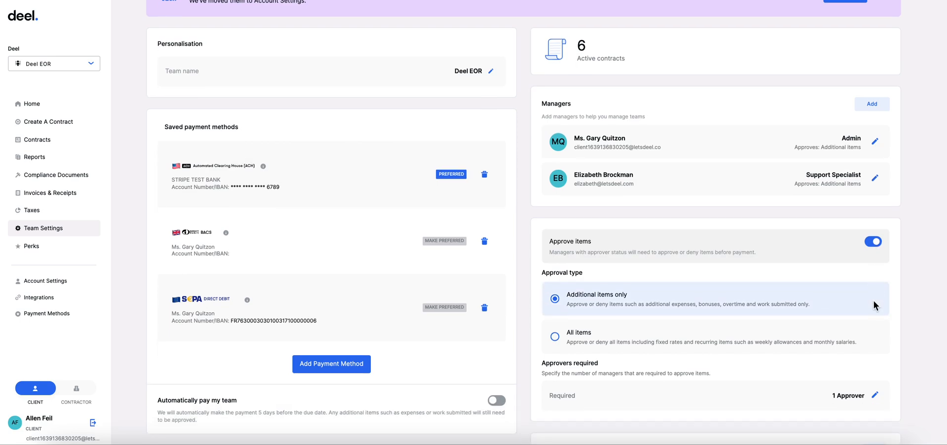
mouse_move(675, 299)
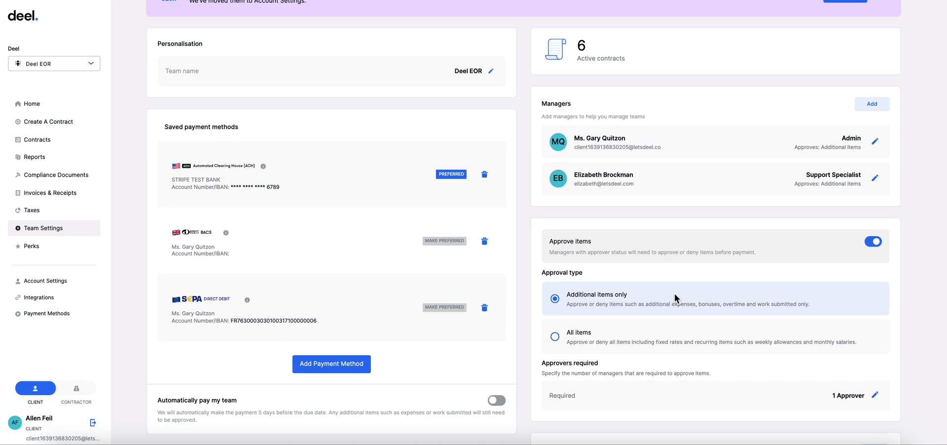
scroll(down, 3)
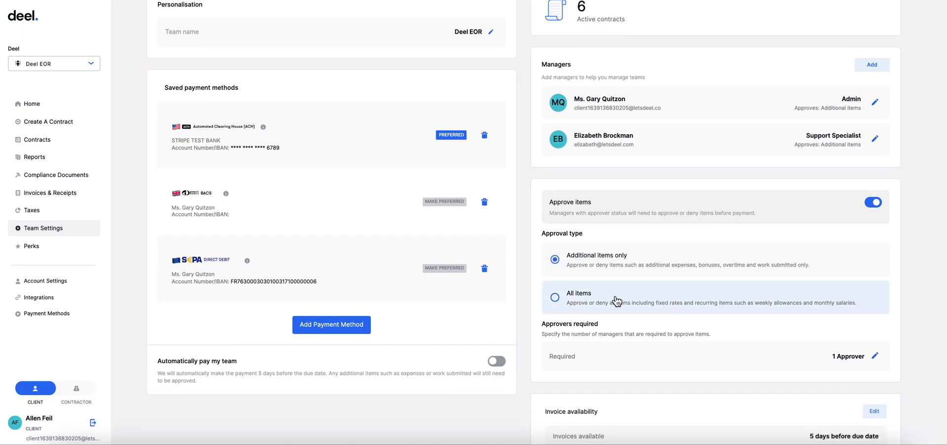
- Set the approval type to All items and review the admin manager's approval rights
click(554, 296)
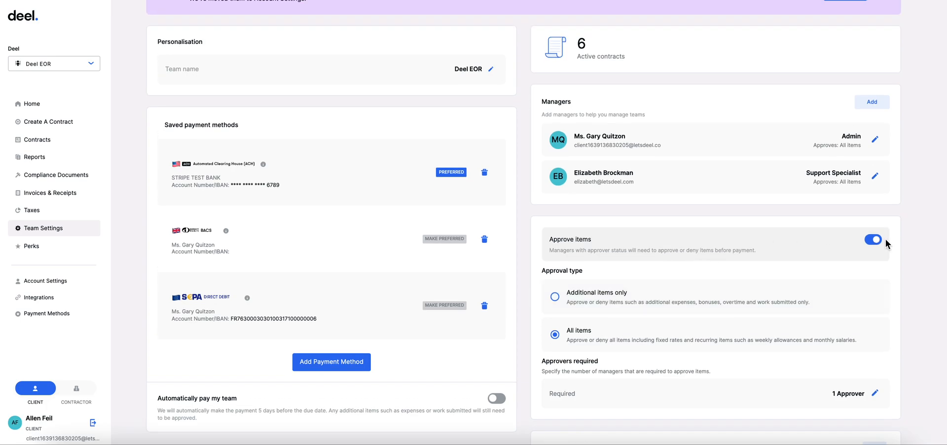
click(875, 137)
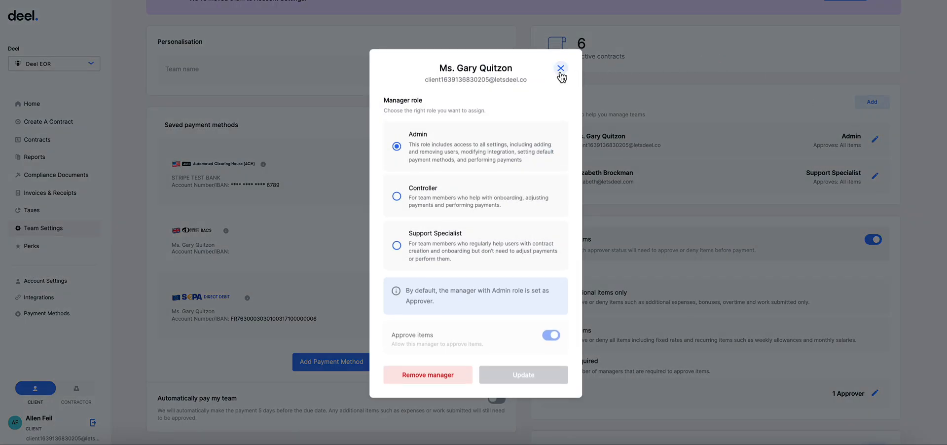
- Close the admin's role details and grant the support specialist manager approval rights
click(560, 67)
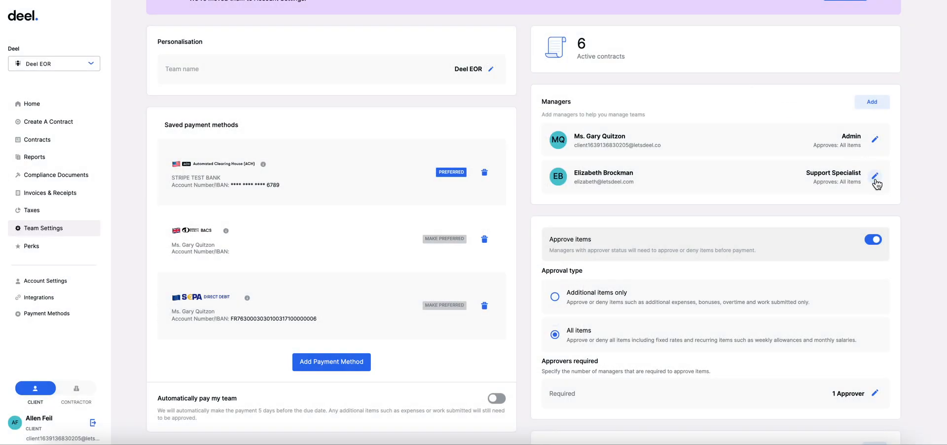
click(875, 176)
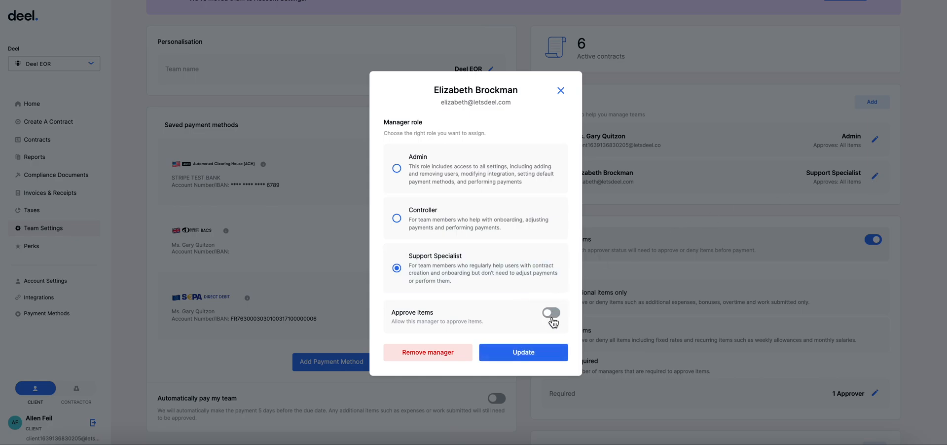
click(523, 352)
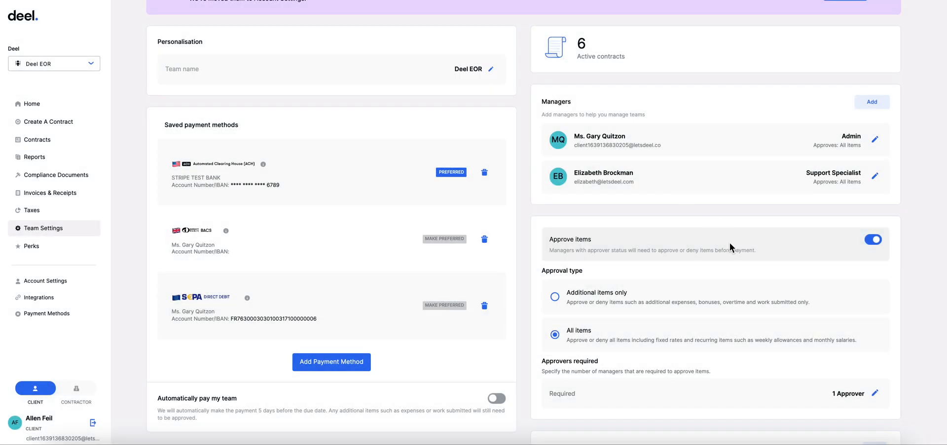
scroll(down, 3)
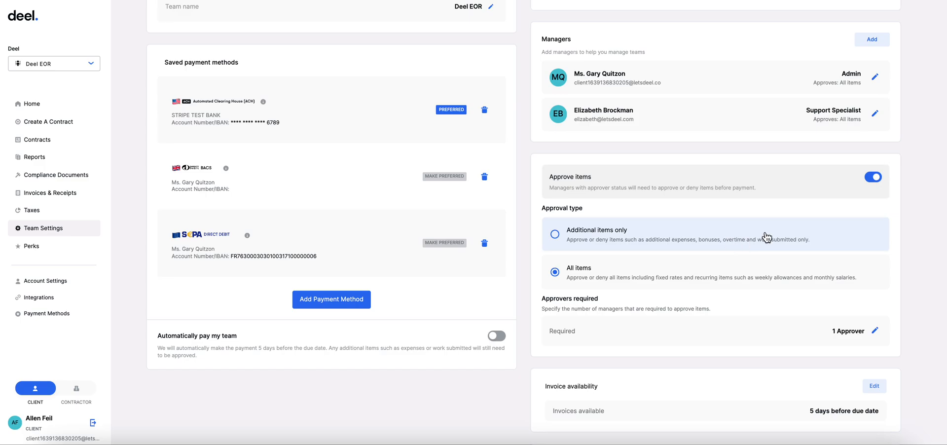
- Require 2 approvers per item and bring up the automatic team payment prompt
click(874, 331)
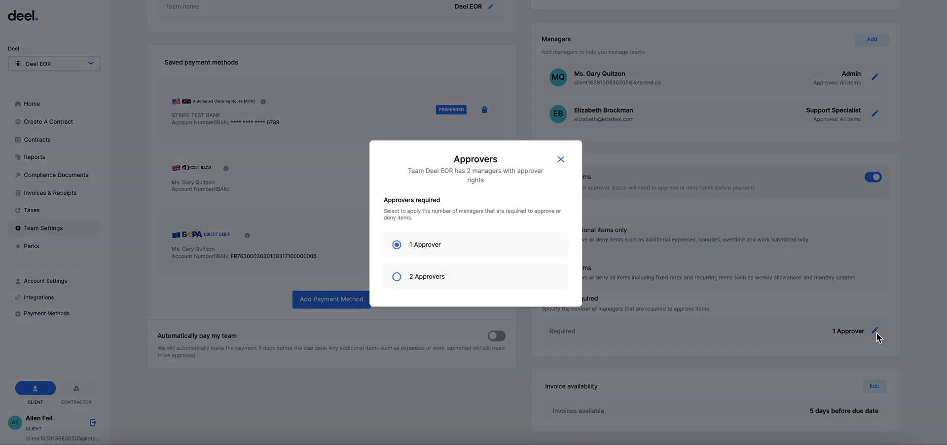
click(396, 276)
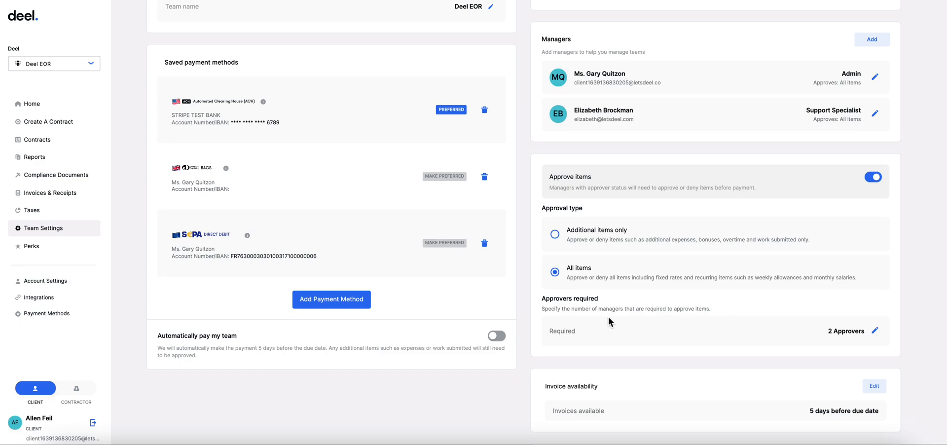
click(494, 335)
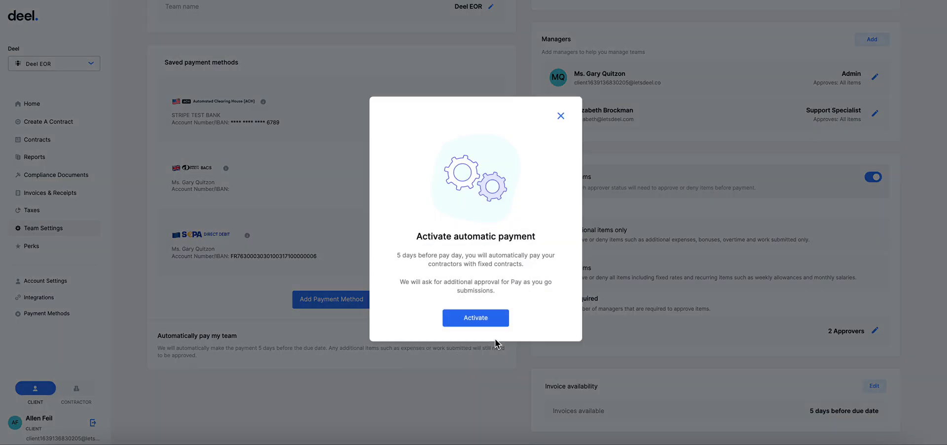